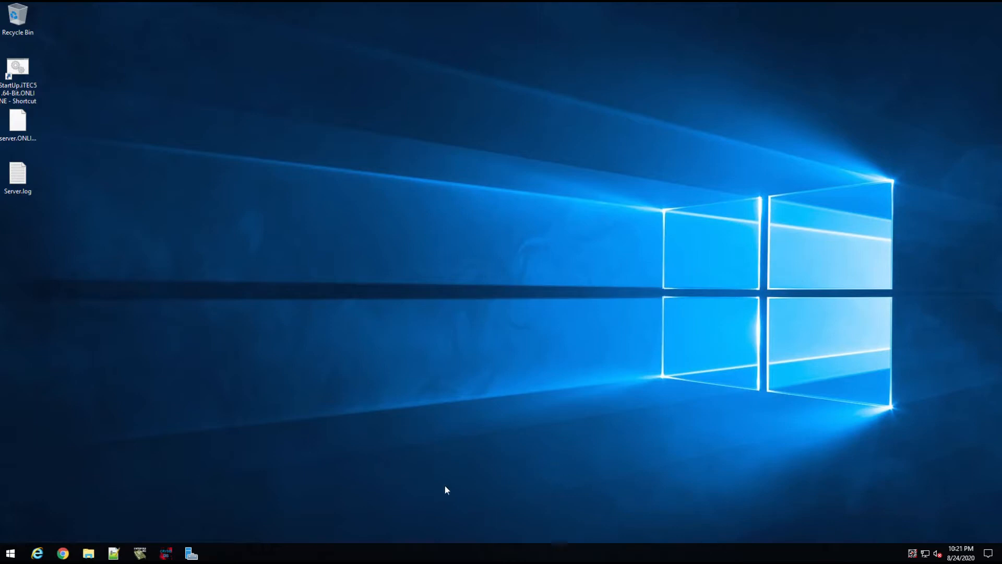
Move from This PC through Manage Accounts to Server Manager's Tools list
right_click(322, 297)
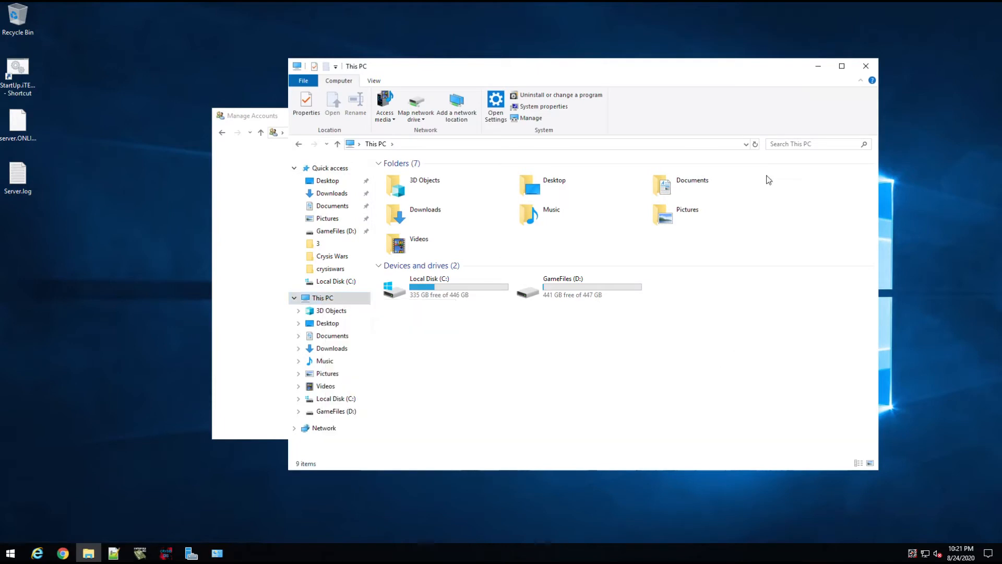
left_click(191, 553)
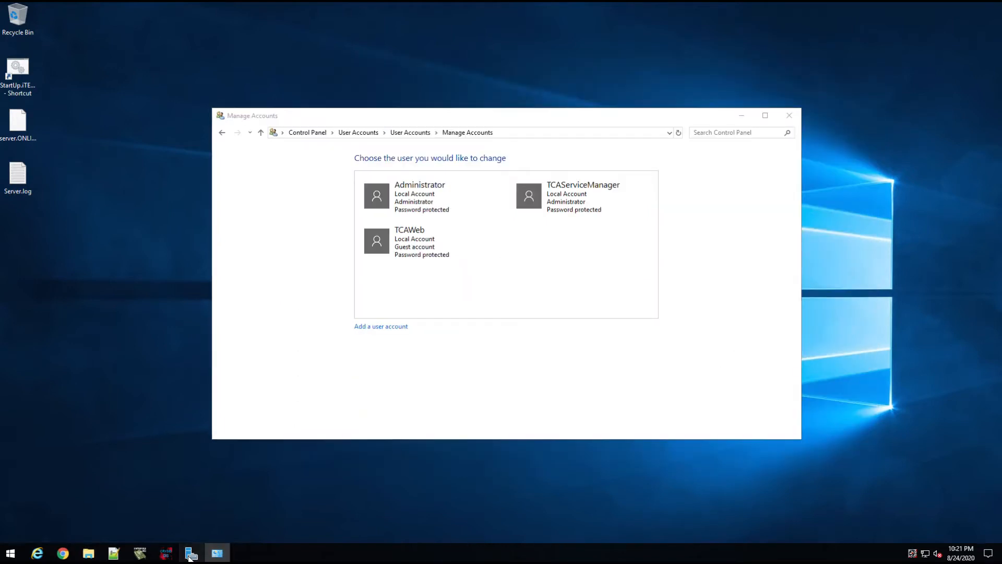
left_click(928, 26)
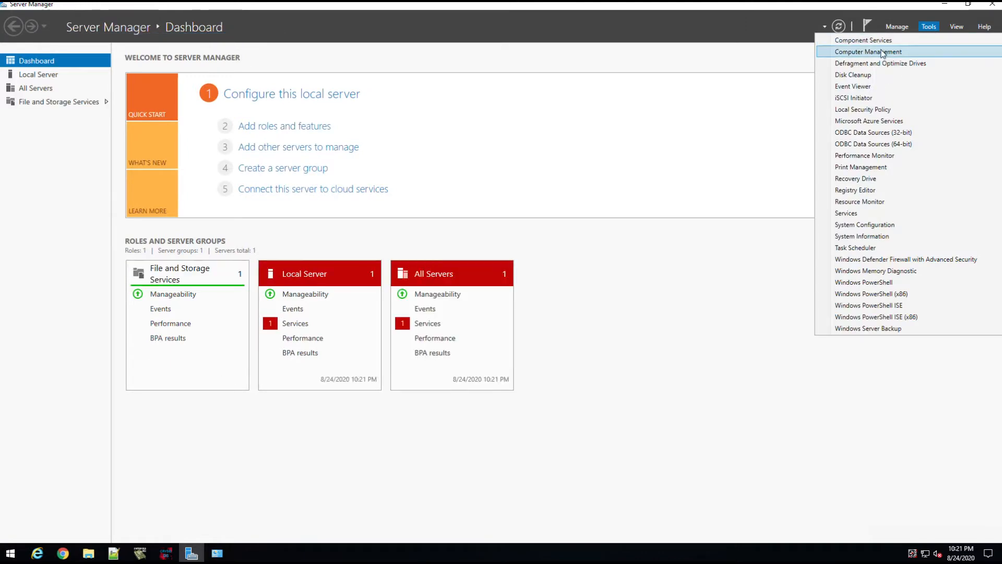
Open Computer Management's Local Users list, start a New User, then cancel it
left_click(867, 51)
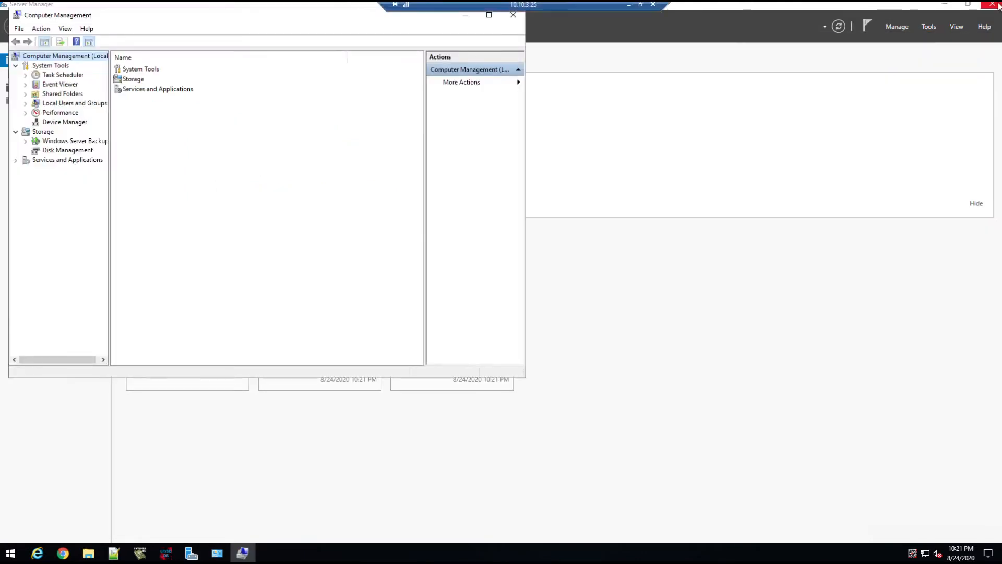
left_click(74, 103)
type("demo")
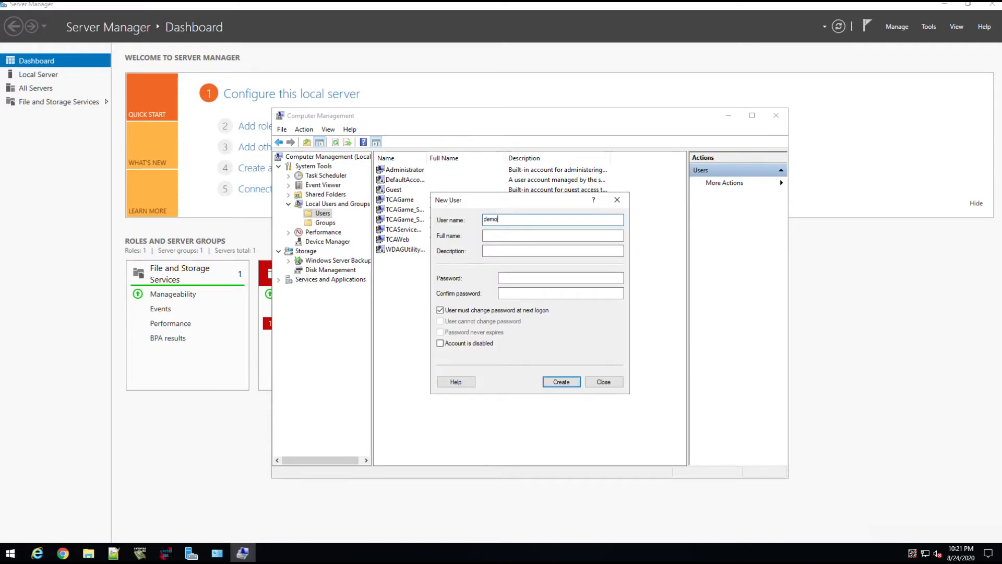
left_click(561, 382)
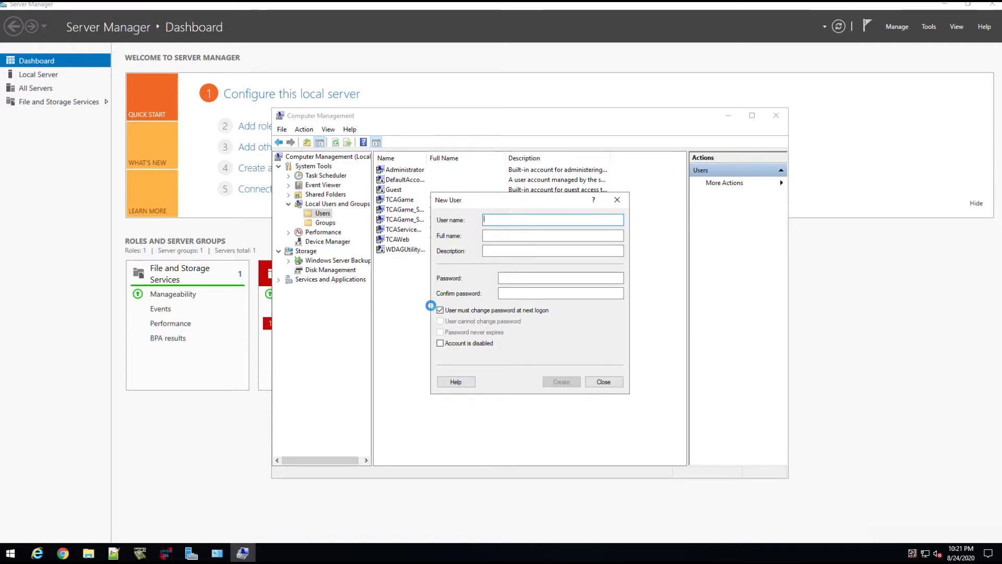
left_click(602, 381)
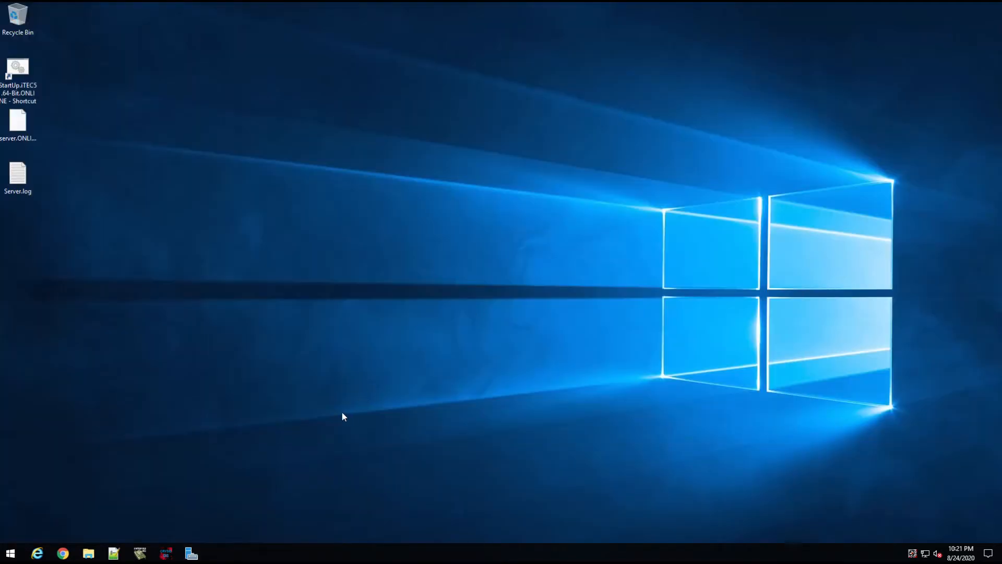
Launch the User Accounts panel from Run with control userpasswords2
left_click(9, 553)
type("control userpasswords2")
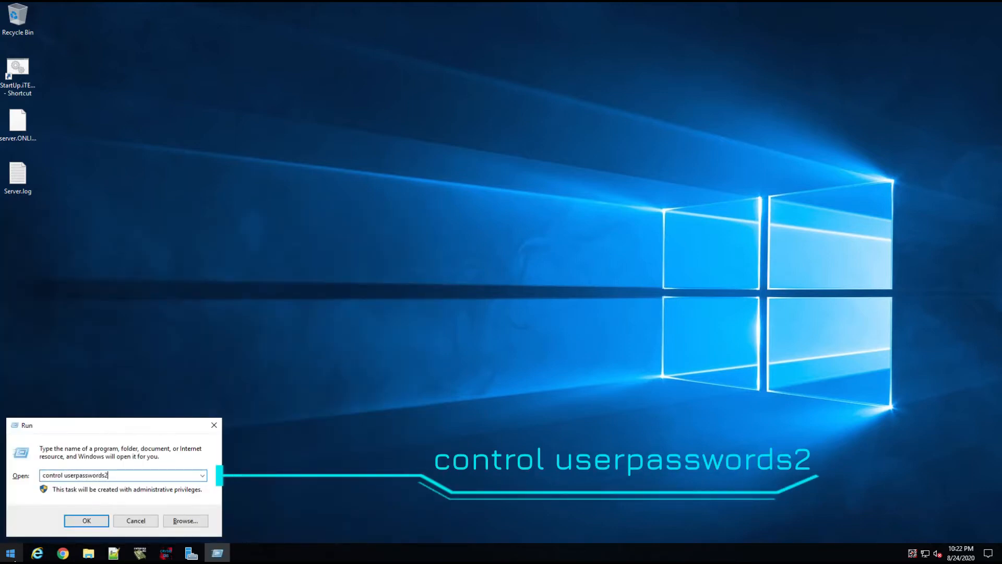
left_click(86, 520)
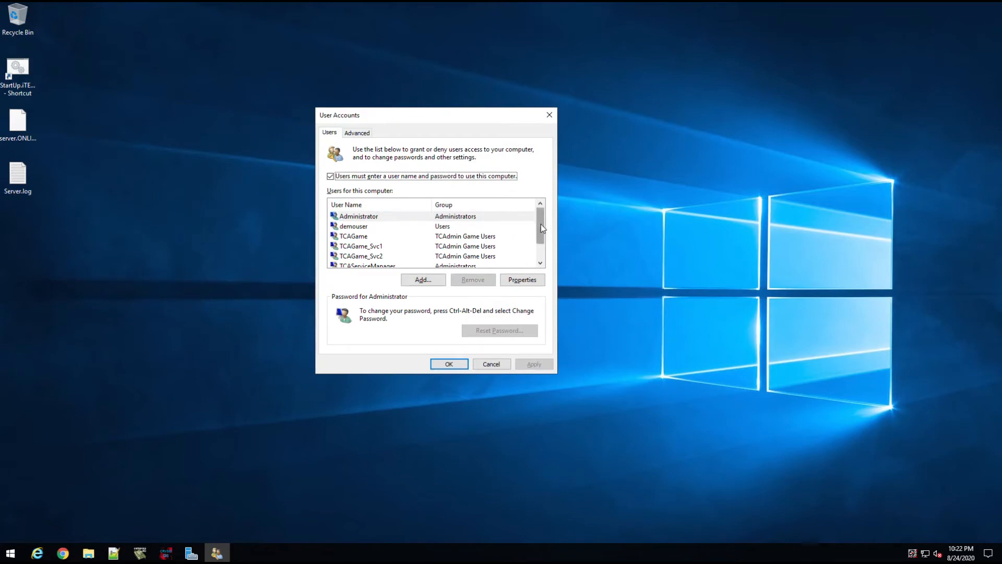
Set demouser's group membership to Administrator in its account properties, then close the panel
scroll("down", 3)
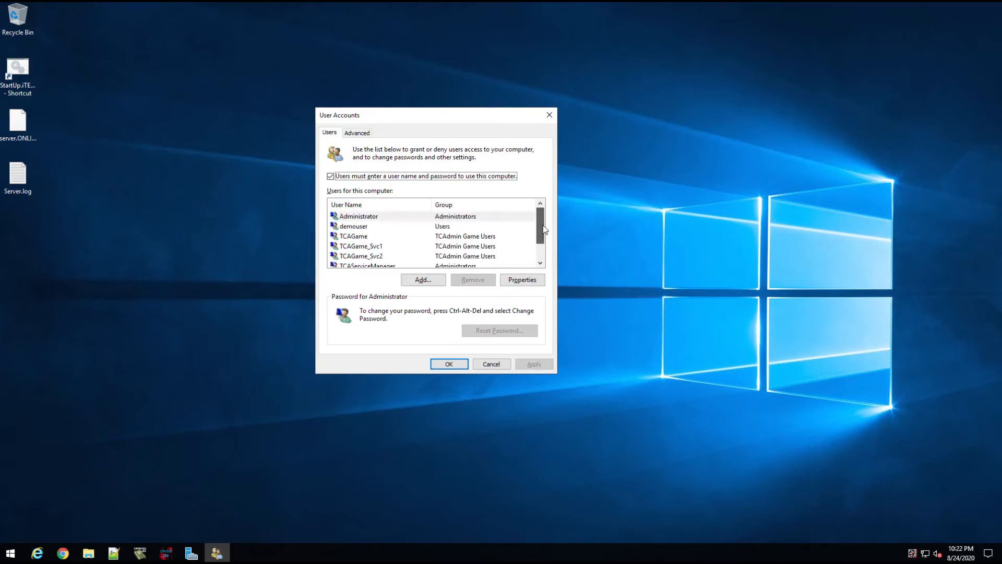
left_click(353, 226)
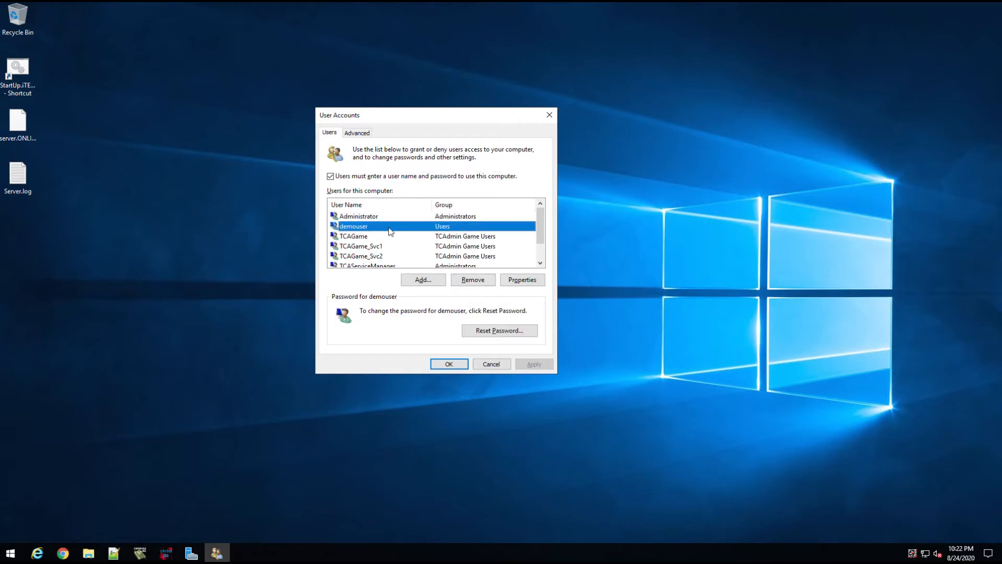
left_click(521, 279)
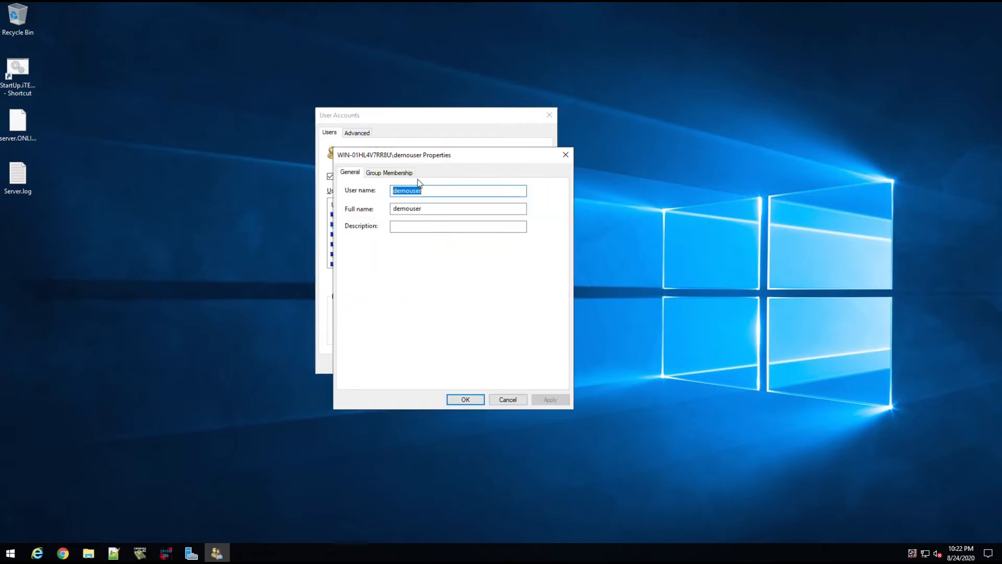
left_click(389, 171)
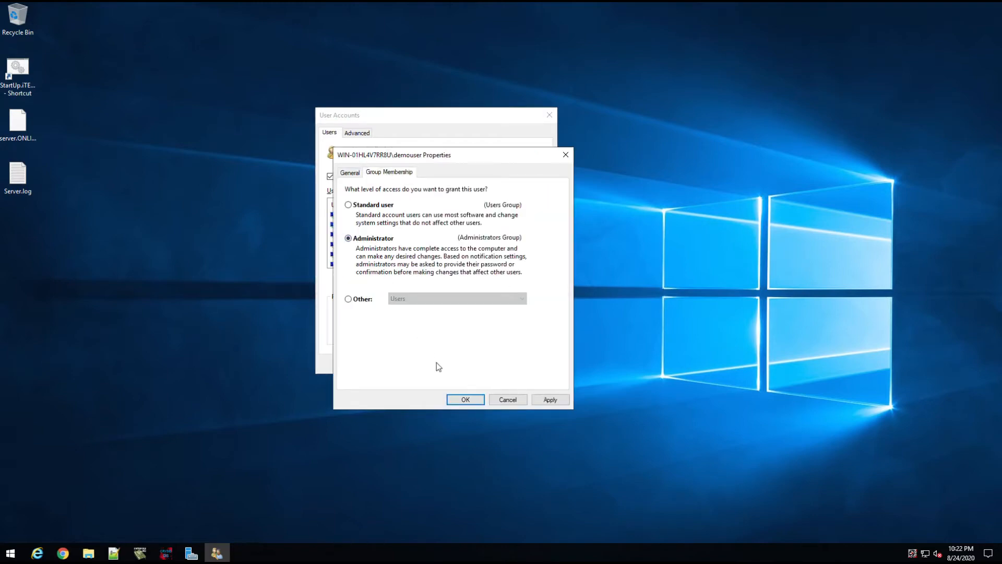
left_click(464, 399)
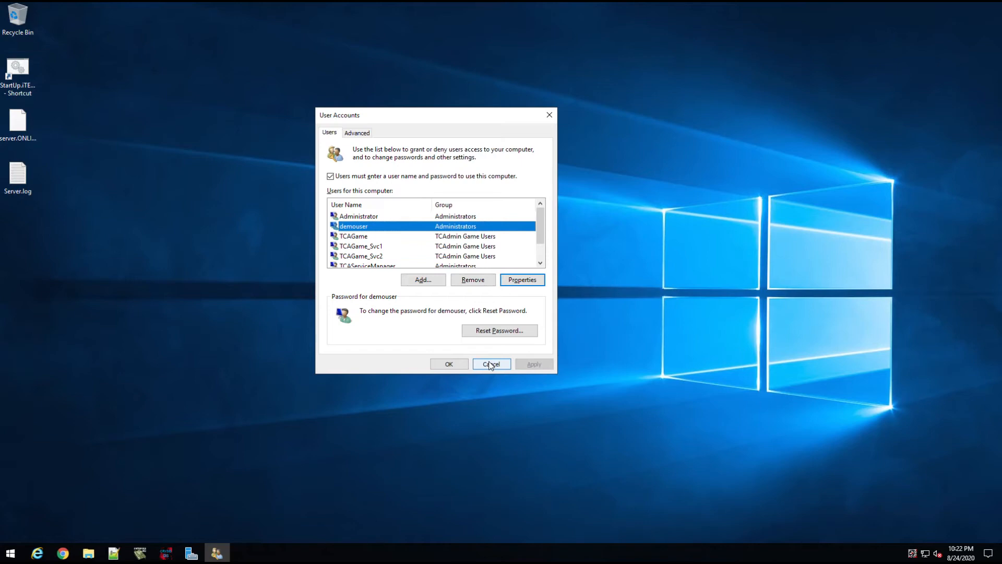
left_click(9, 553)
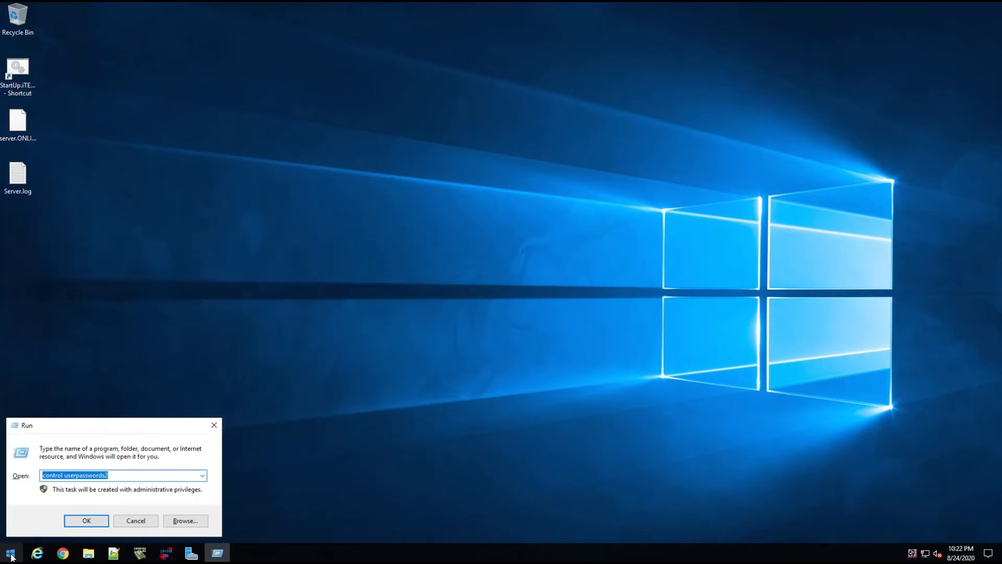
left_click(86, 521)
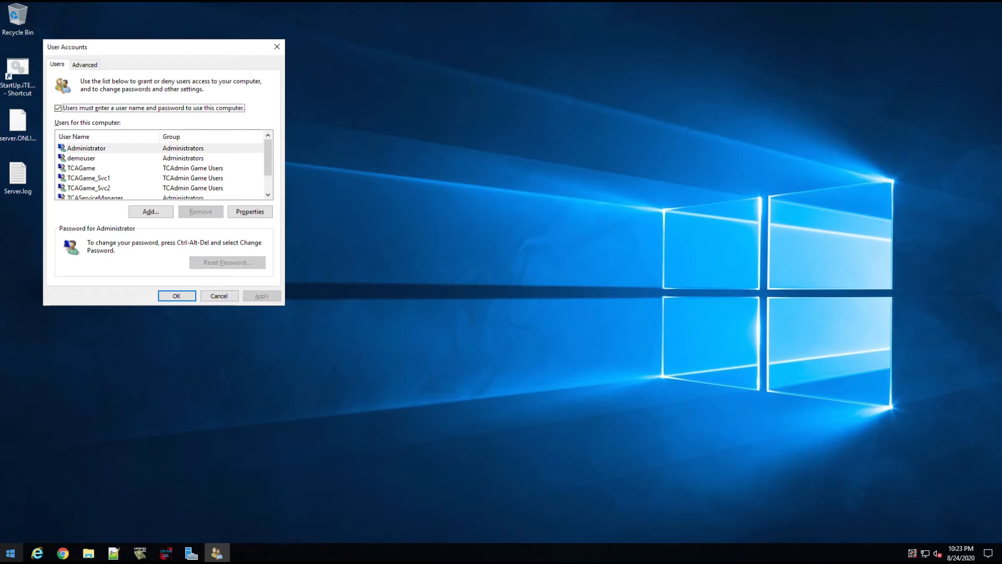
In Command Prompt, type 'net localgroup Administrators /add mydomain\myusername' without running it
type("cm")
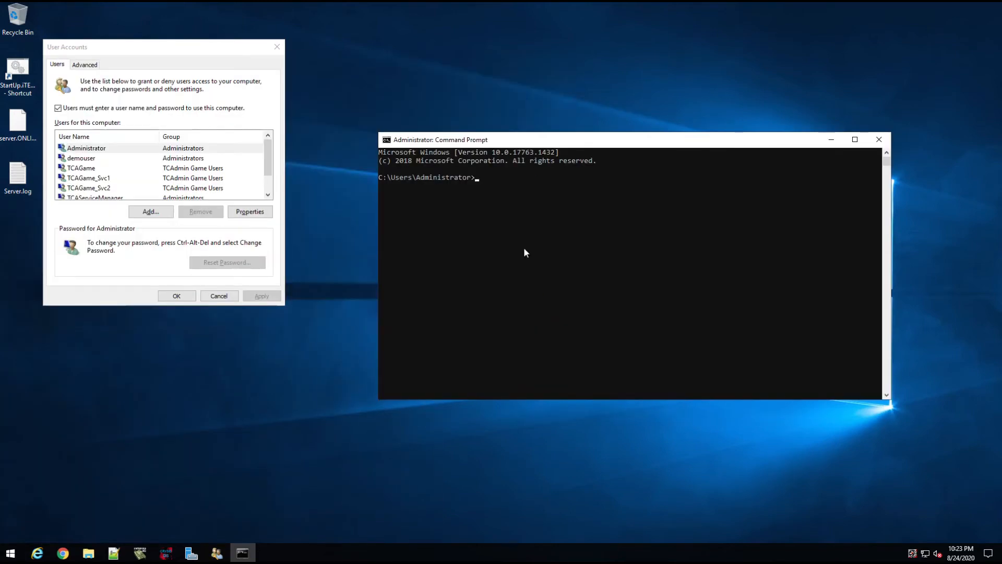
type("net")
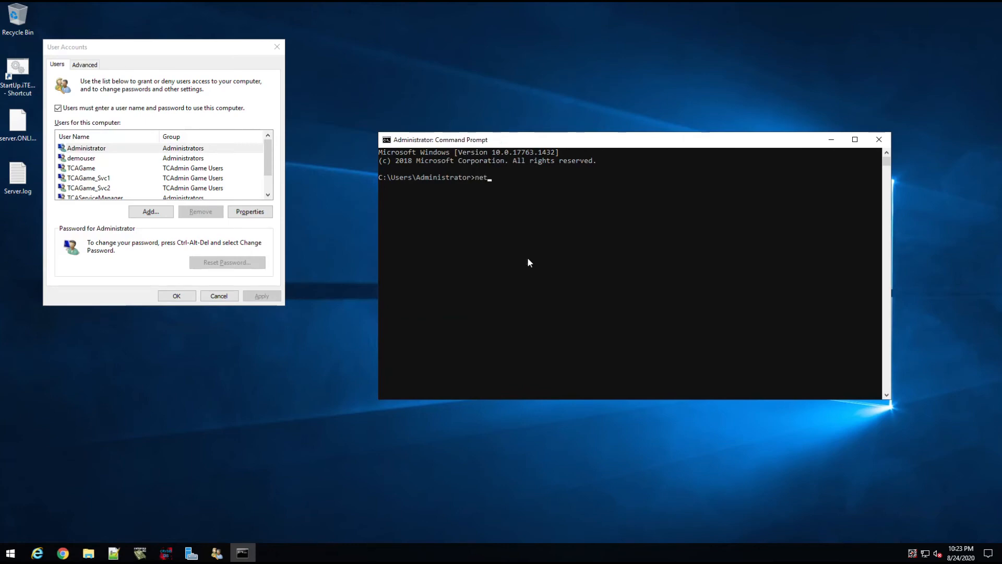
type("localgroup")
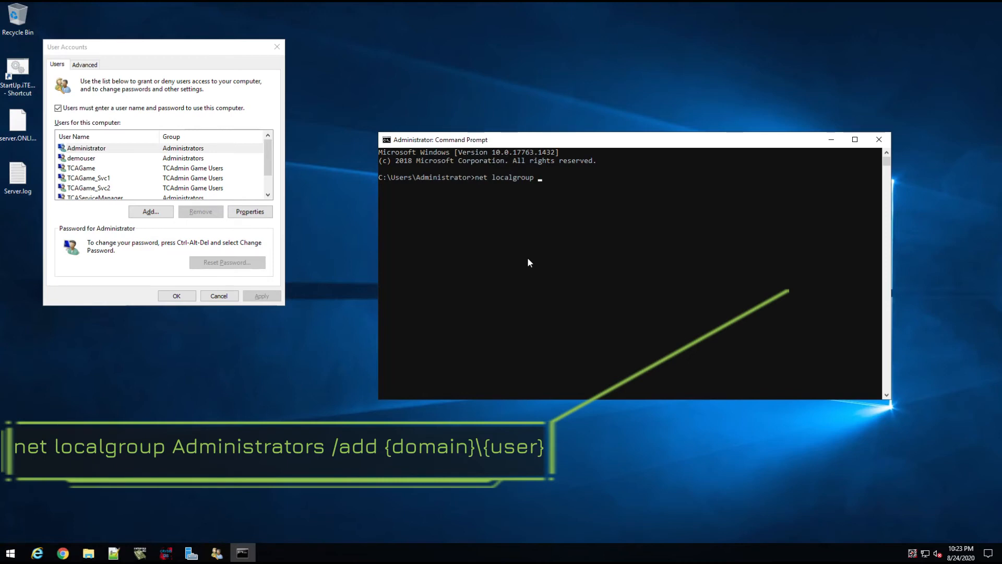
type("ADminis")
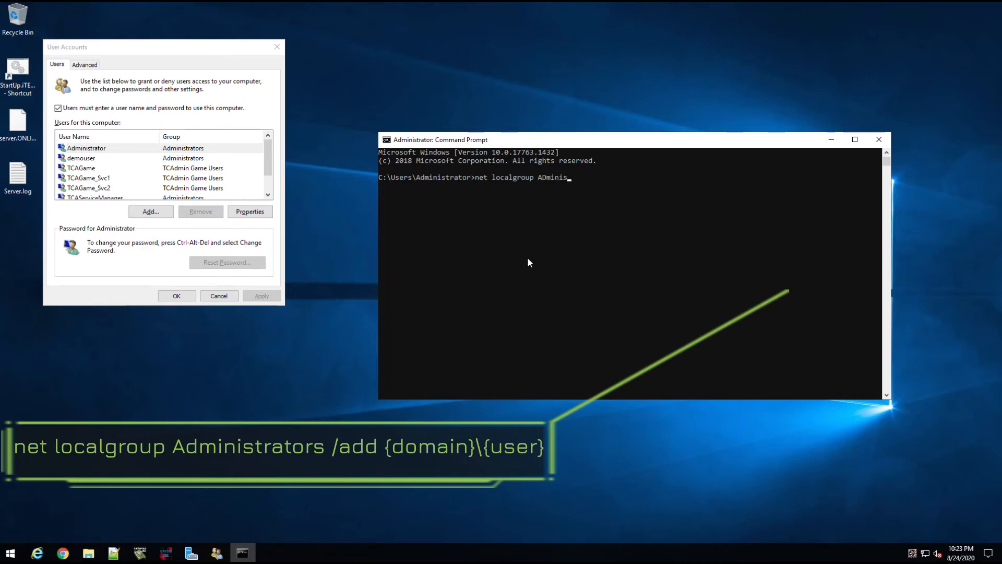
type("trators /a")
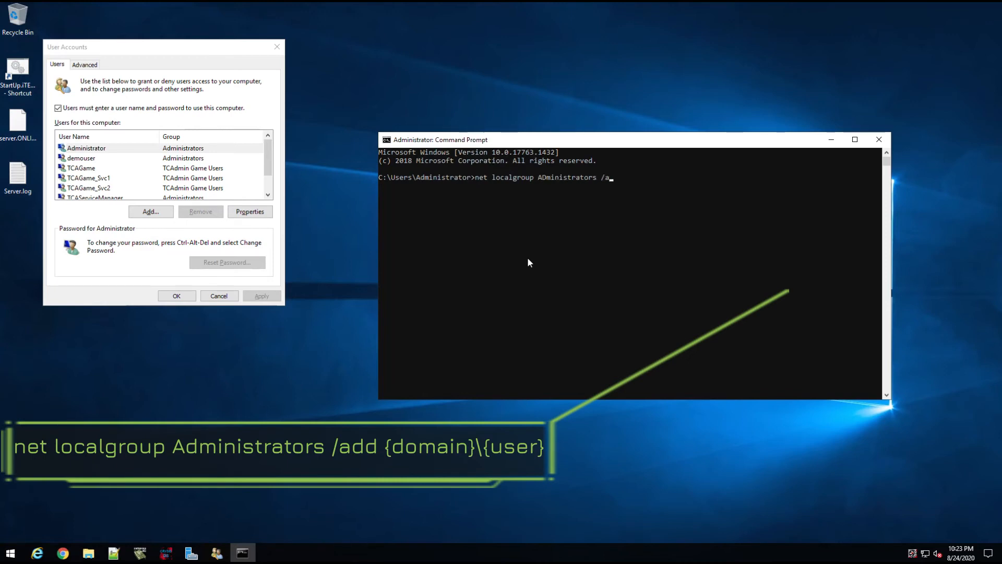
type("dd")
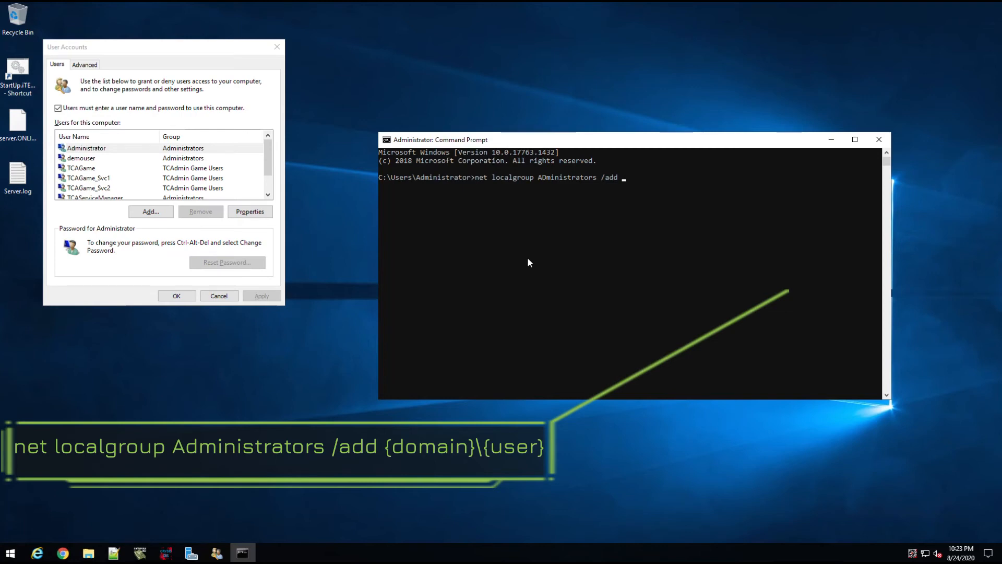
type("myd")
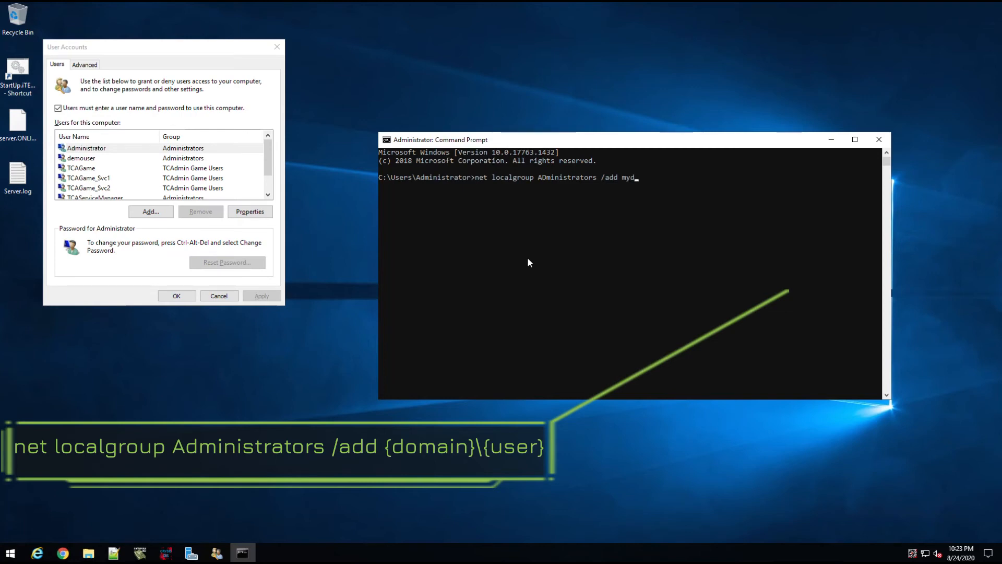
type("omain\\")
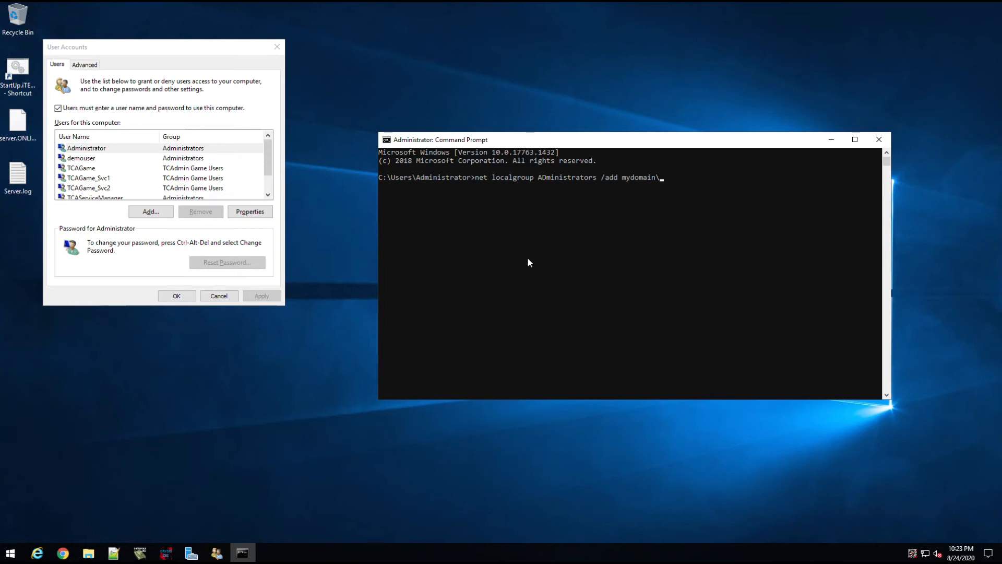
type("myusername")
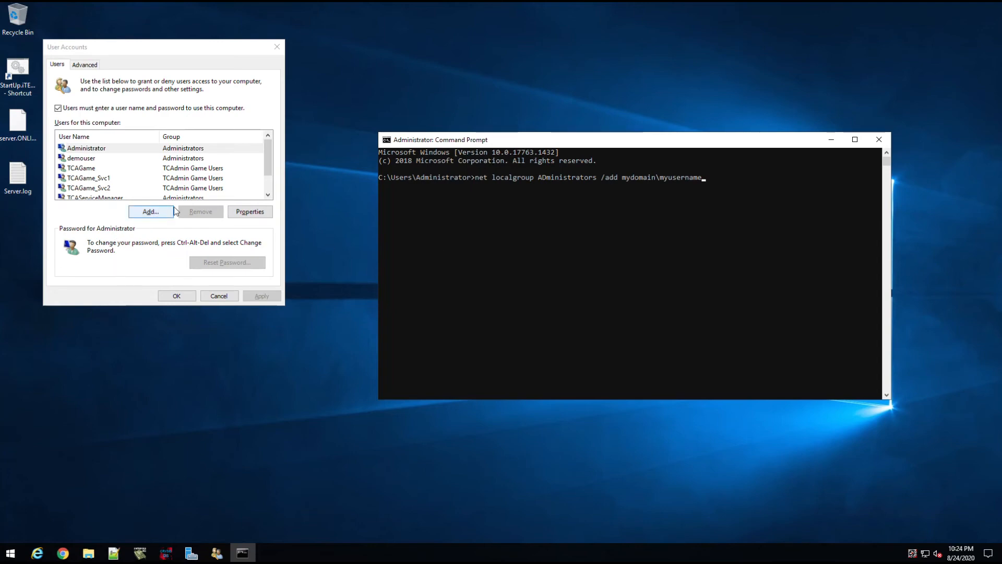
mouse_move(558, 238)
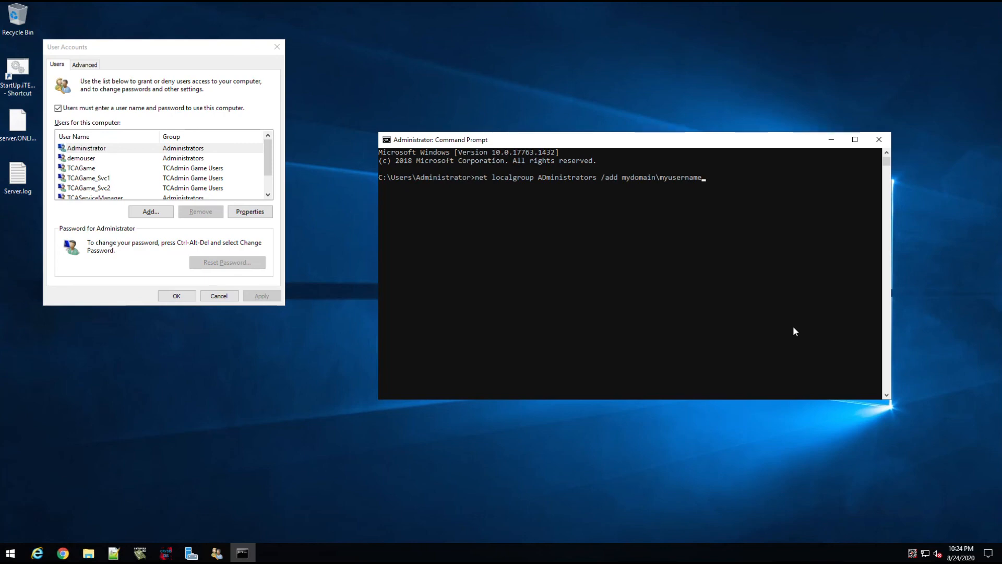
Run the net localgroup command to list local groups and confirm success
key("Backspace")
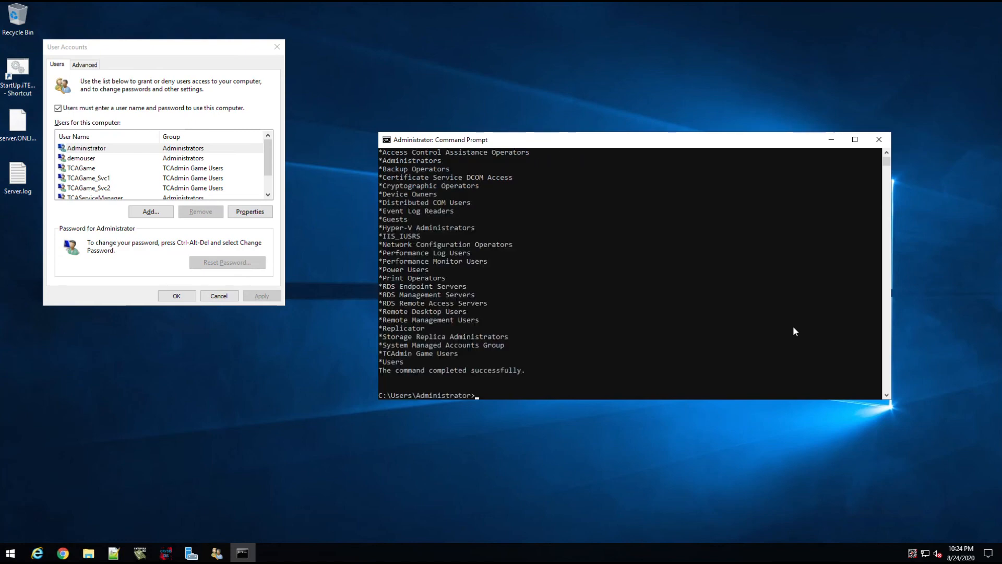
mouse_move(687, 327)
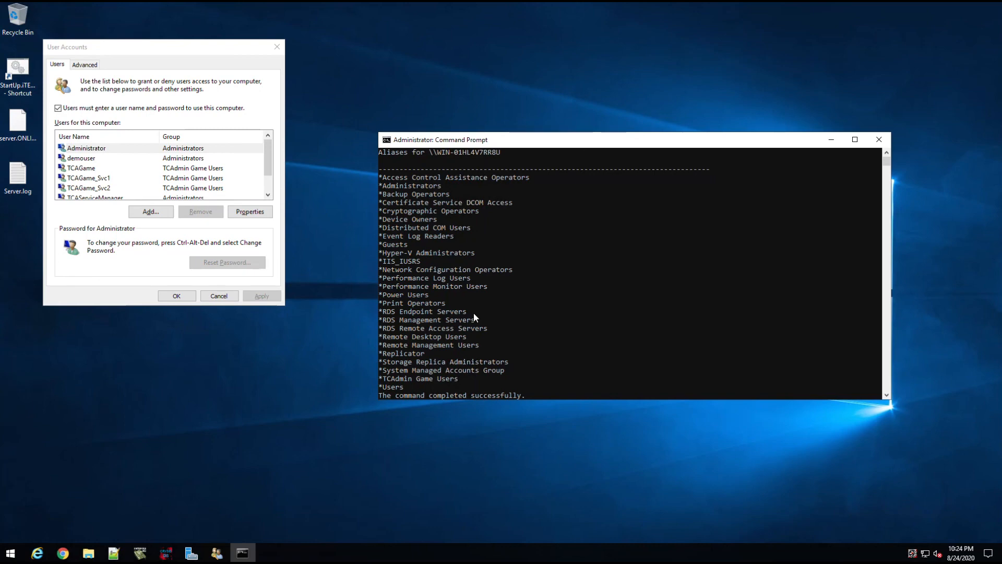
mouse_move(449, 149)
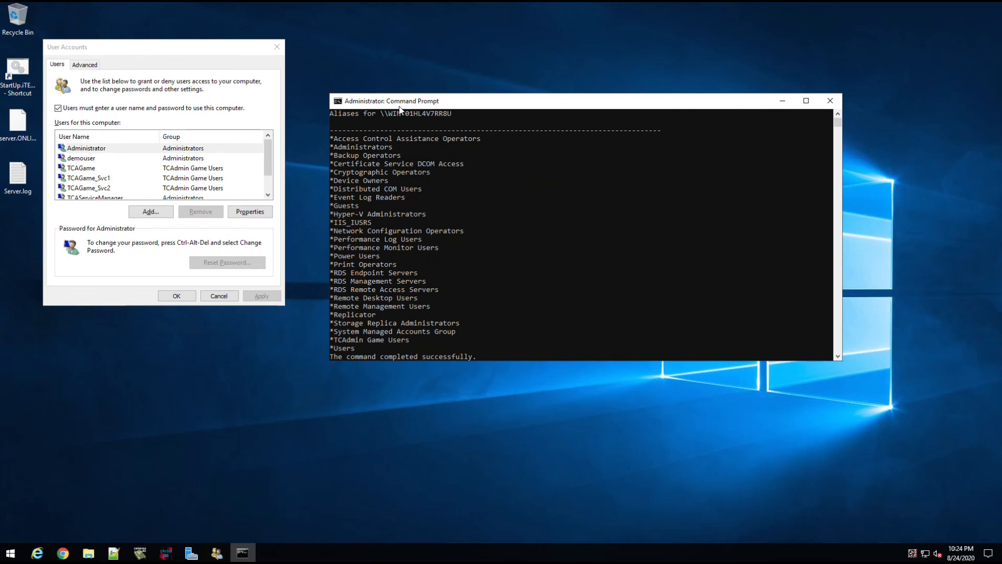
mouse_move(350, 436)
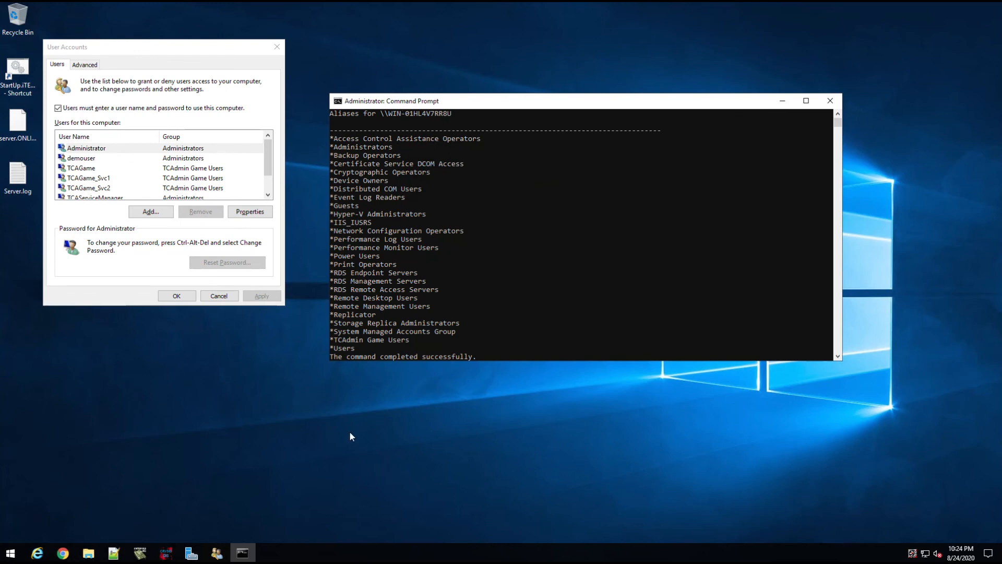